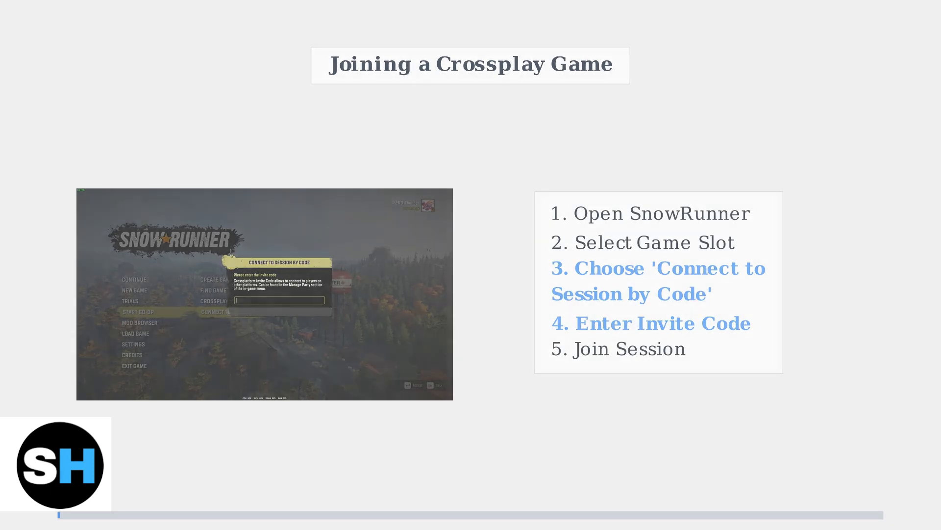
key(Right)
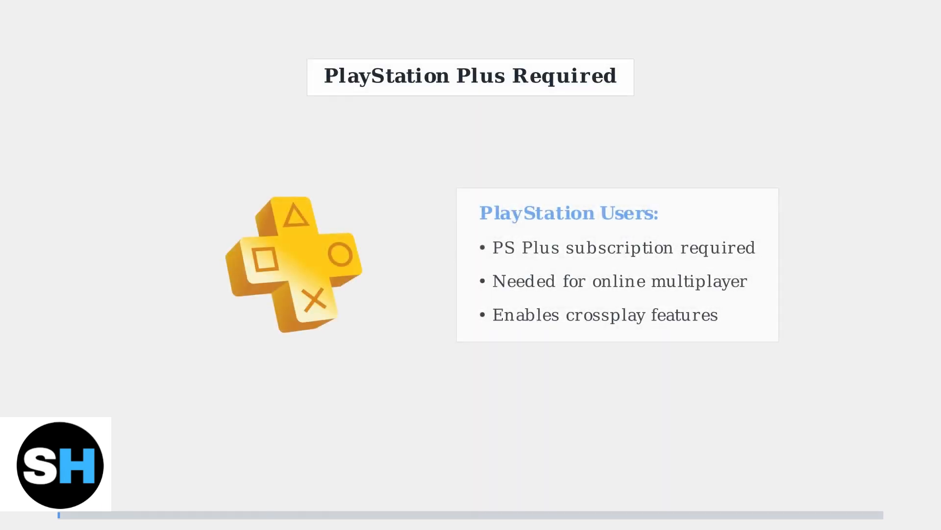